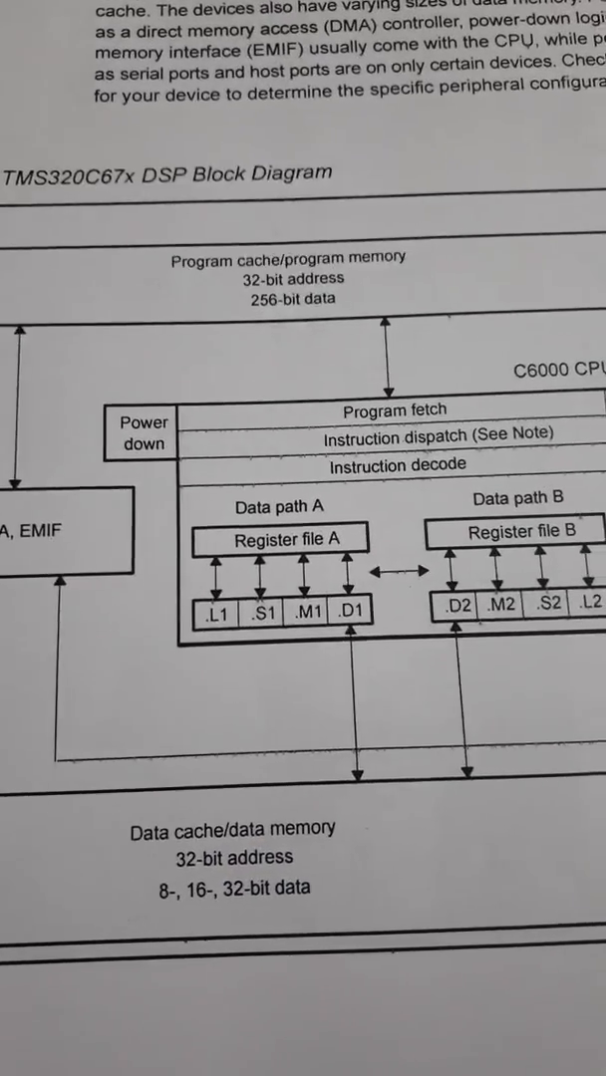
scroll(down, 3)
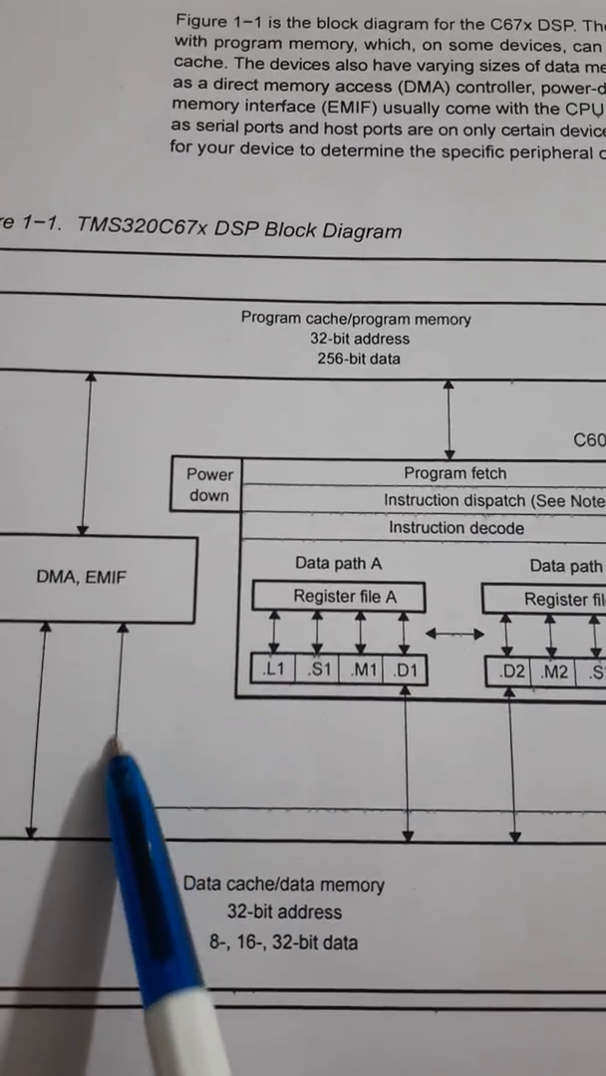
scroll(down, 3)
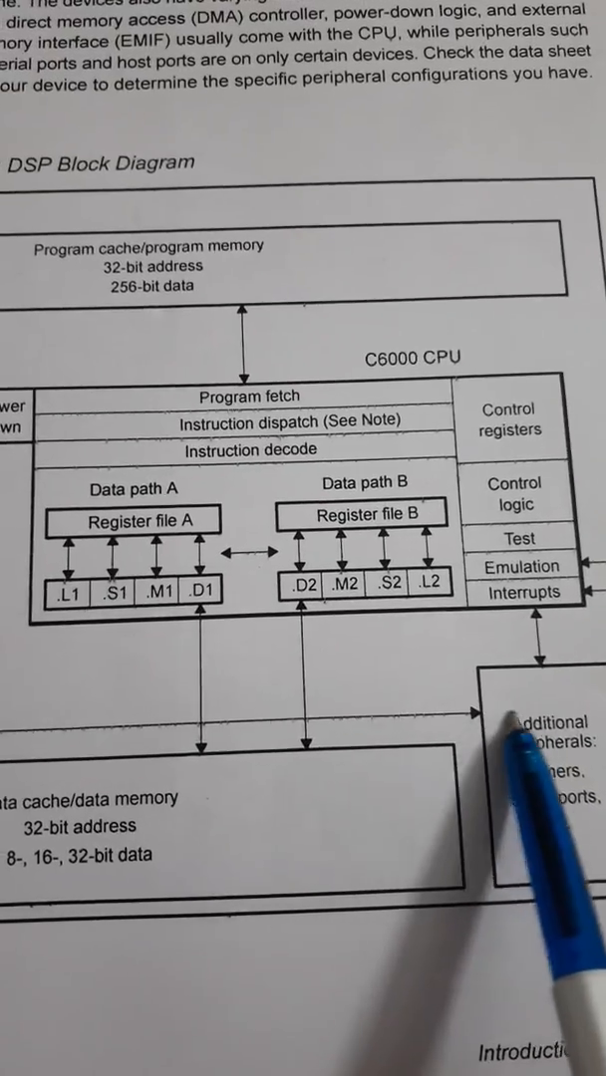